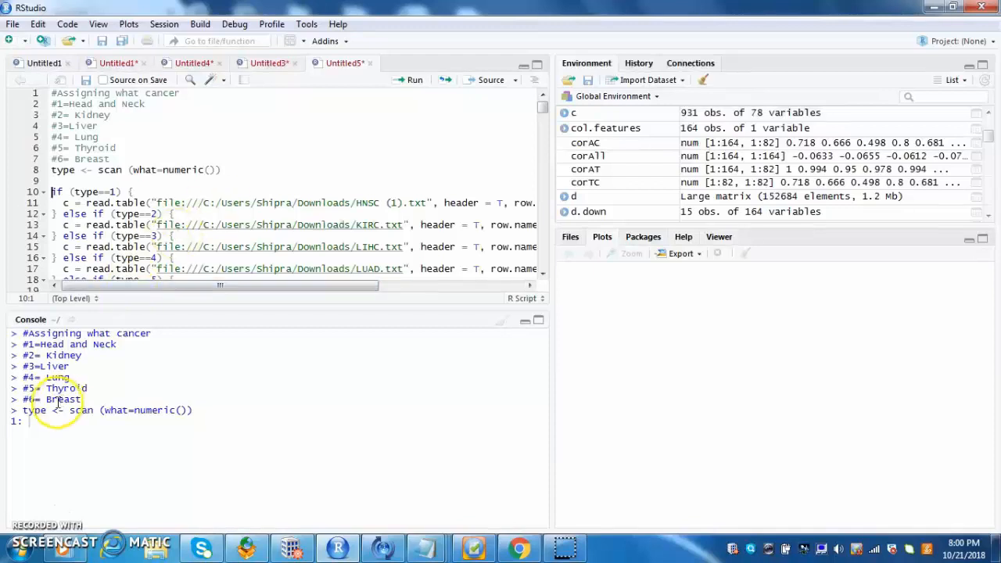
# Enter 4 (Lung) at the scan prompt and run the loading and grep lines.
pyautogui.write('4')
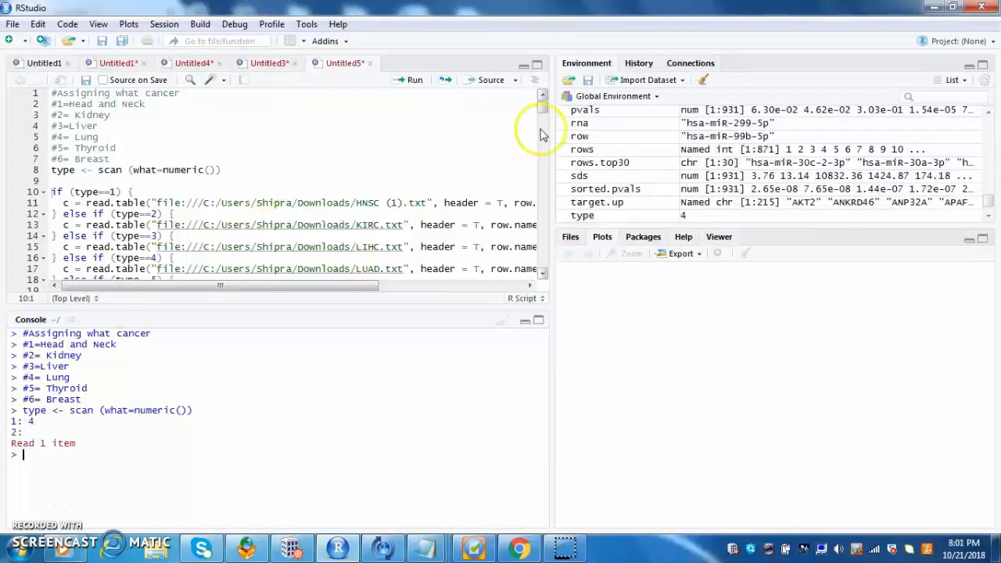
pyautogui.scroll(-3)
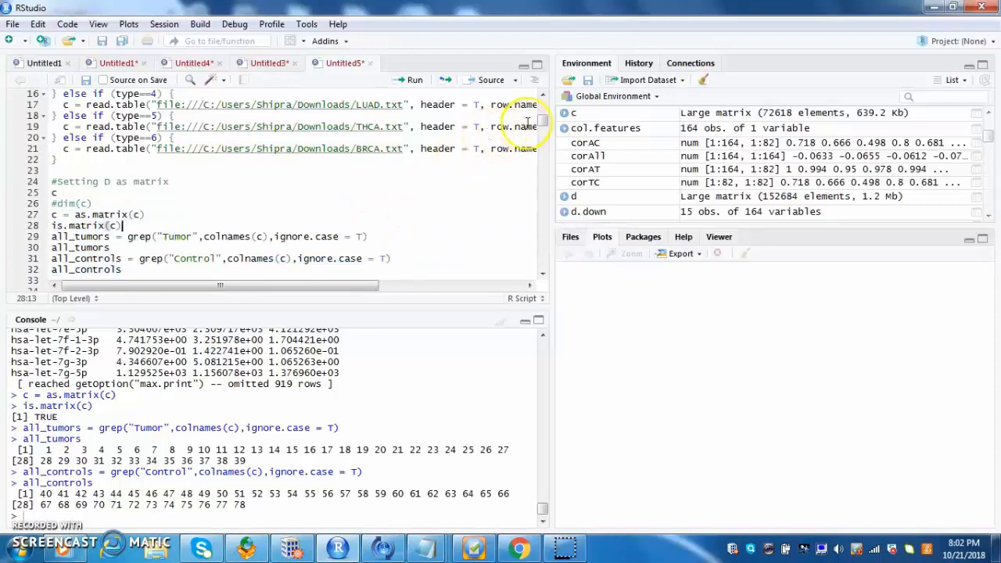
# Run the siya.txt read, d = cbind(c,f), and print d.
pyautogui.scroll(-3)
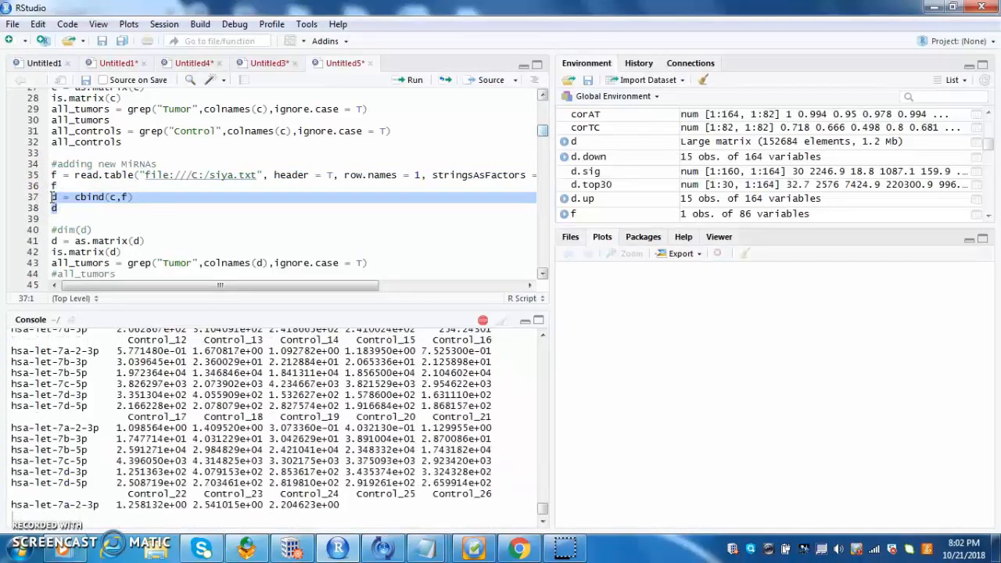
# Re-run d = cbind(c,f) and d, yielding 931 observations of 164 variables.
pyautogui.click(408, 79)
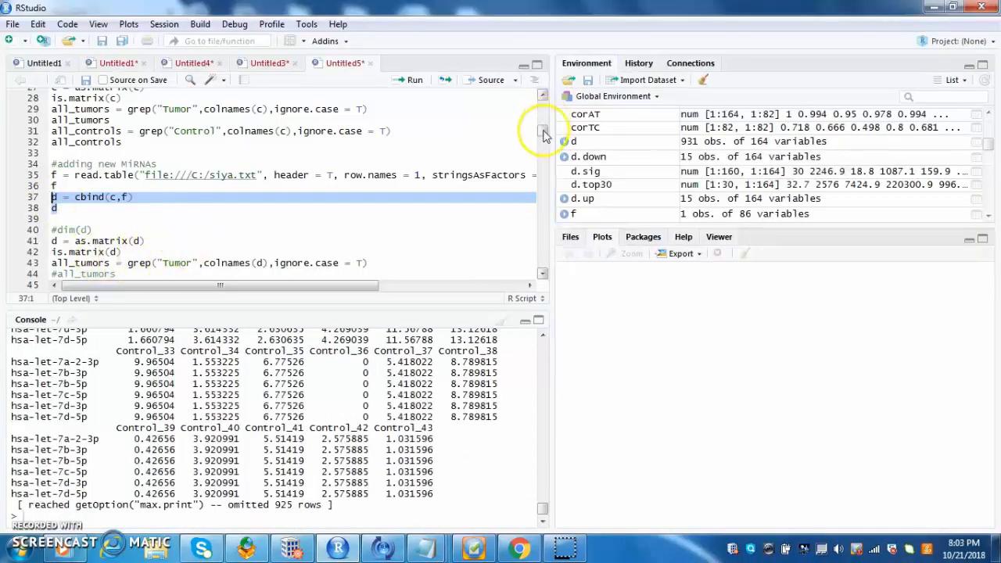
pyautogui.scroll(-3)
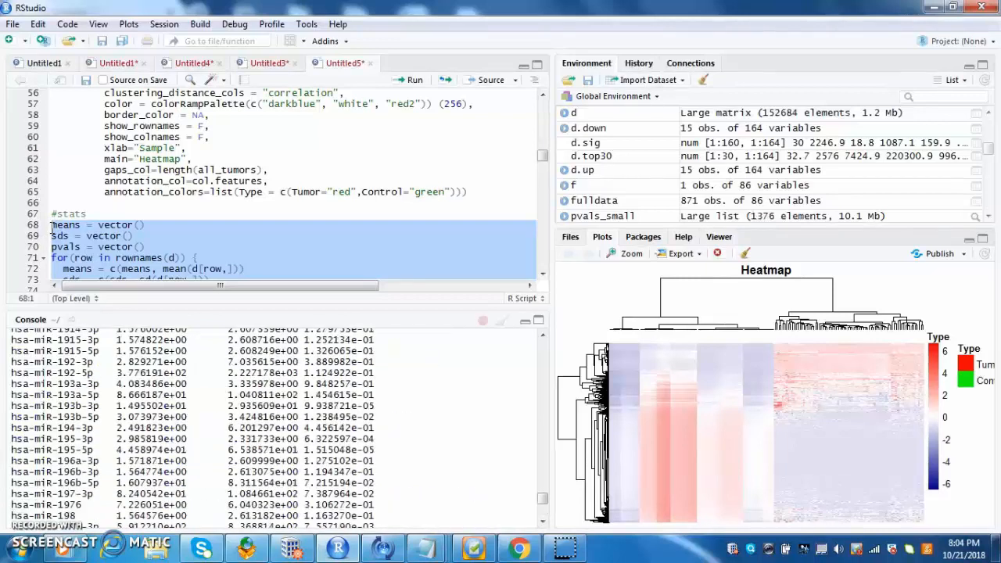
# Name stats rows by miRNA and columns Mean, Standard Deviation, P-Value, then print.
pyautogui.click(407, 79)
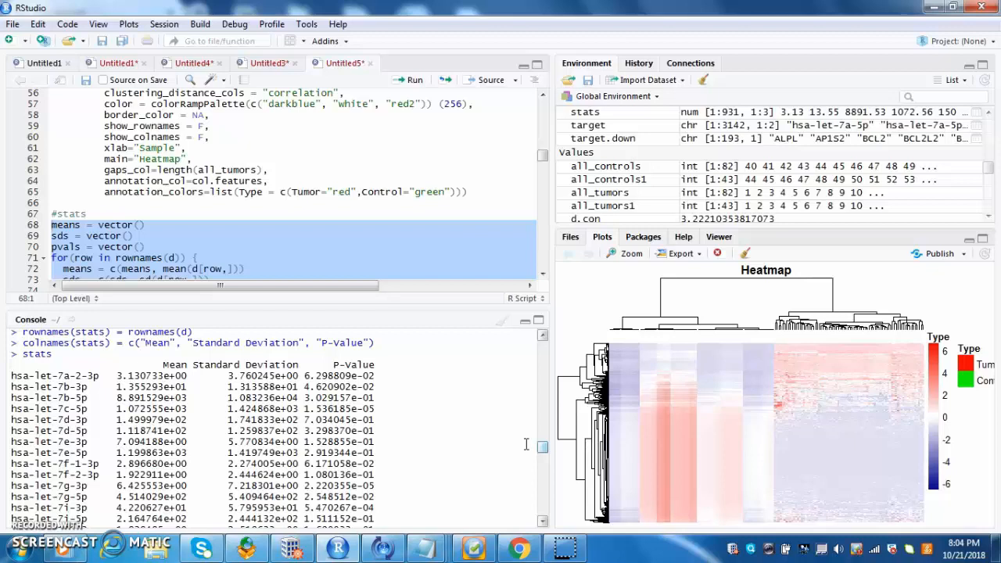
pyautogui.click(139, 224)
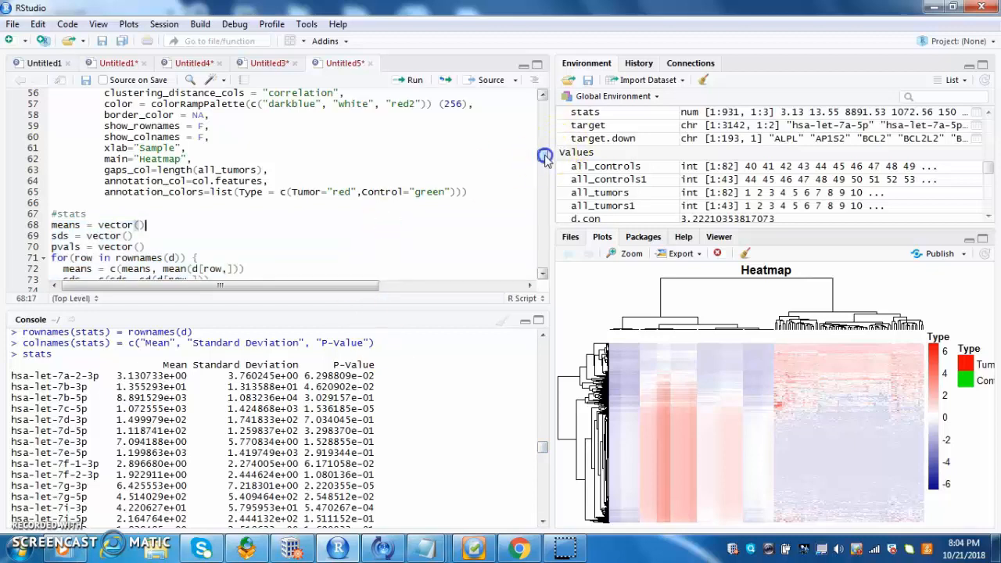
# Run lines 82–92 creating sorted.pvals, rows.top30, d.top30 and d.sig (p < 0.05).
pyautogui.scroll(-3)
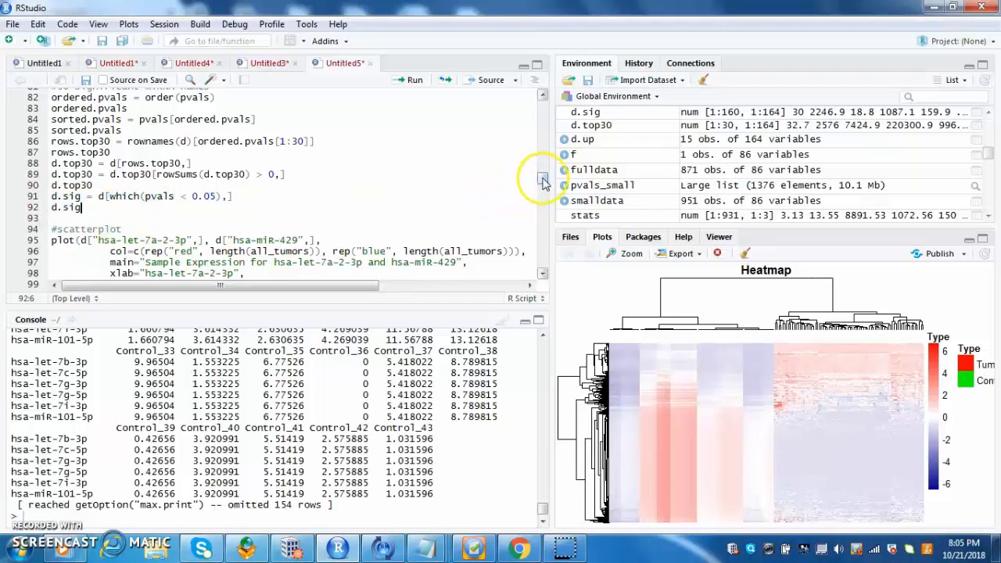
# Scatterplot hsa-let-7a-2-3p versus hsa-miR-429 with abline; correlation 0.279.
pyautogui.scroll(-3)
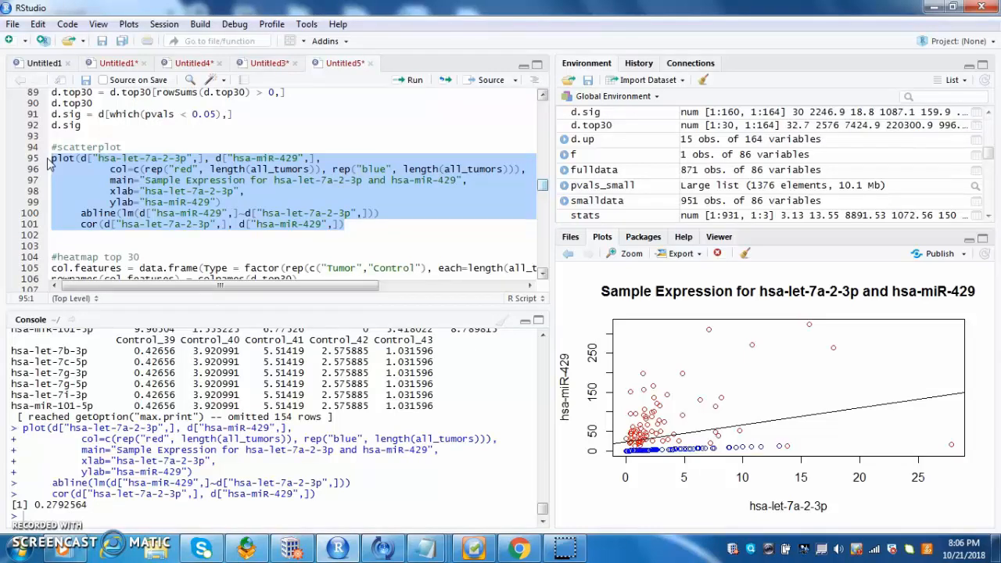
pyautogui.click(92, 194)
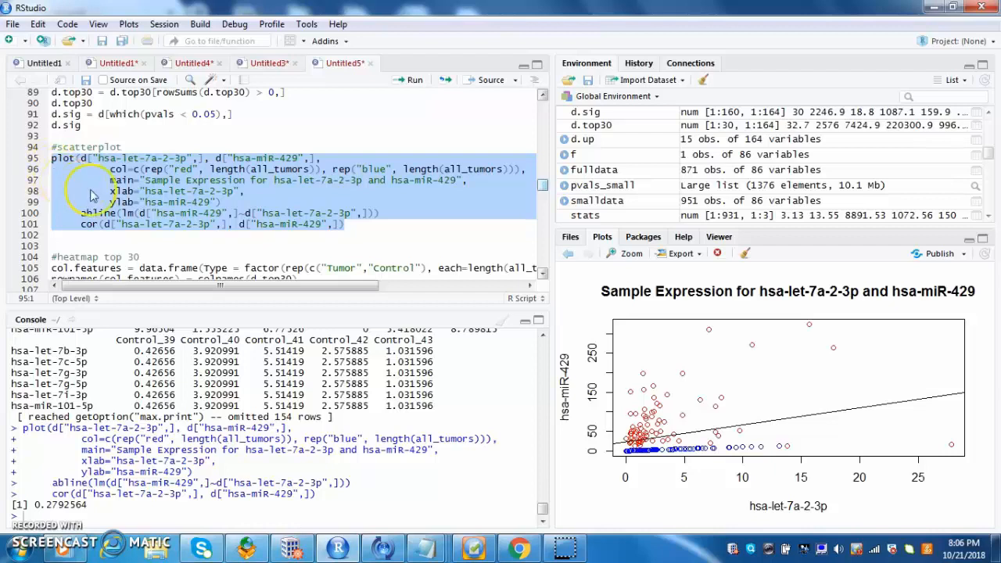
# Render the pheatmap of the top 30 miRNAs annotated by tumour and control.
pyautogui.click(105, 191)
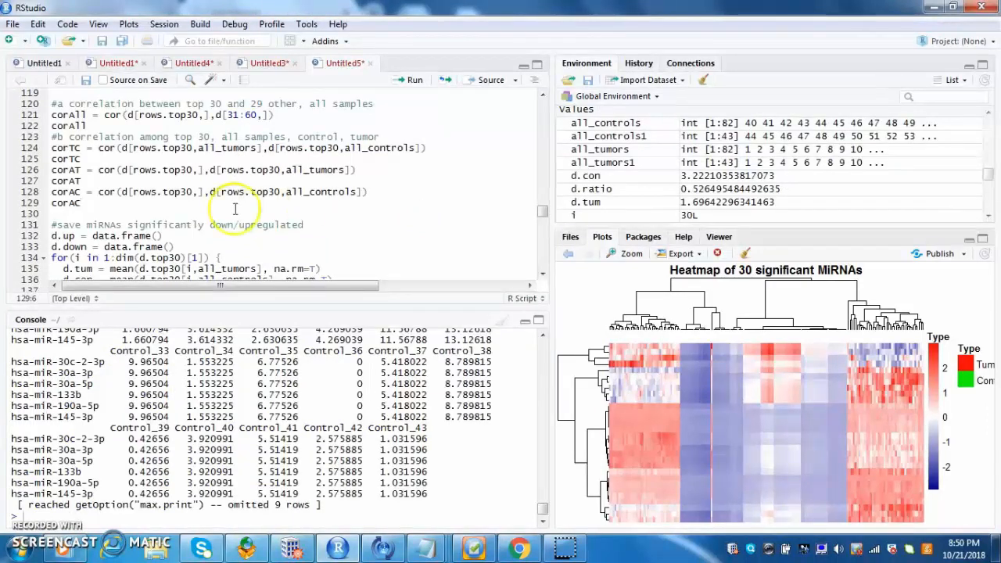
# Run the corAll, corTC, corAT and corAC correlation lines for the top 30 miRNAs.
pyautogui.doubleClick(72, 125)
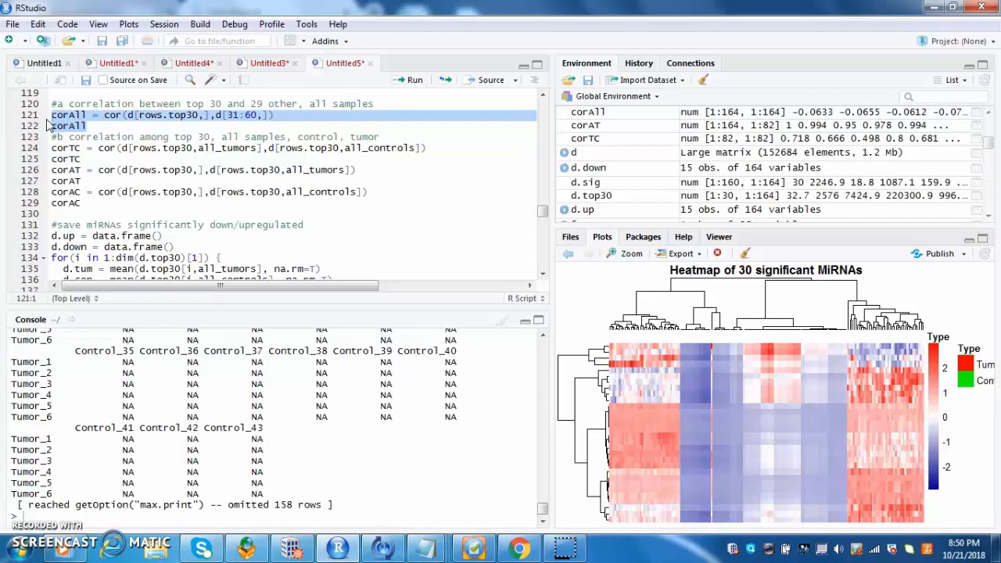
pyautogui.click(84, 159)
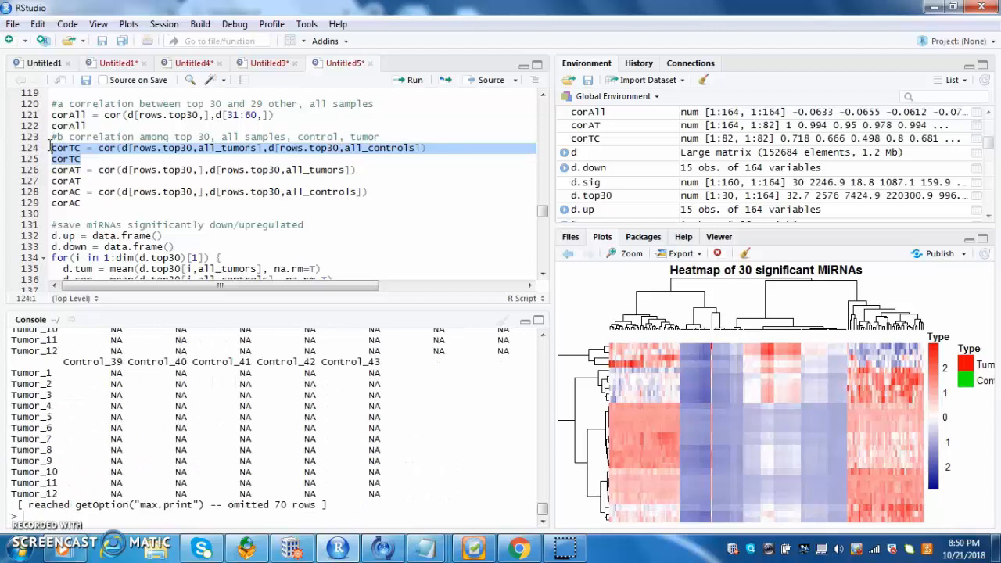
pyautogui.click(86, 180)
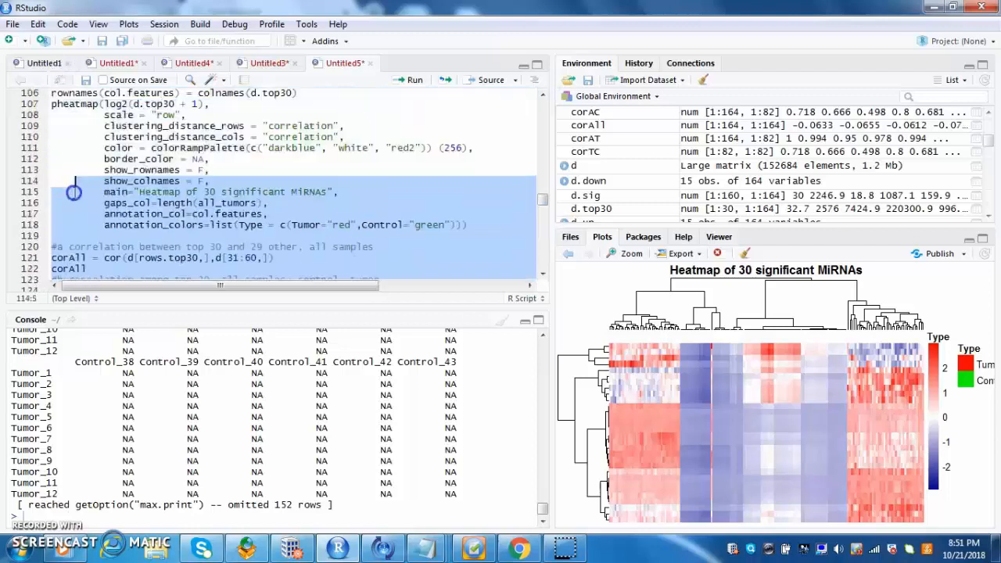
# Run the loop building d.up and d.down from tumour versus control means.
pyautogui.scroll(-3)
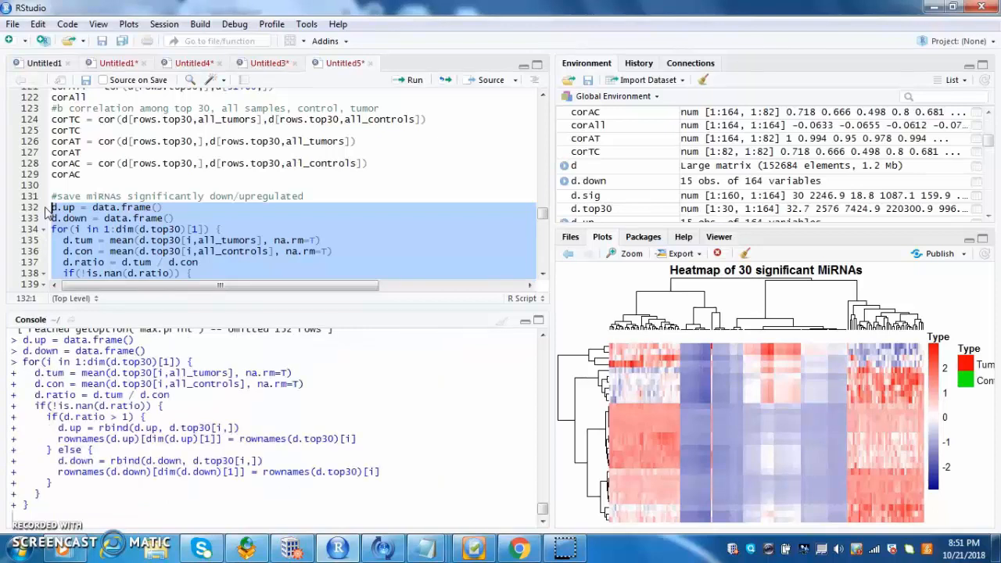
pyautogui.click(408, 79)
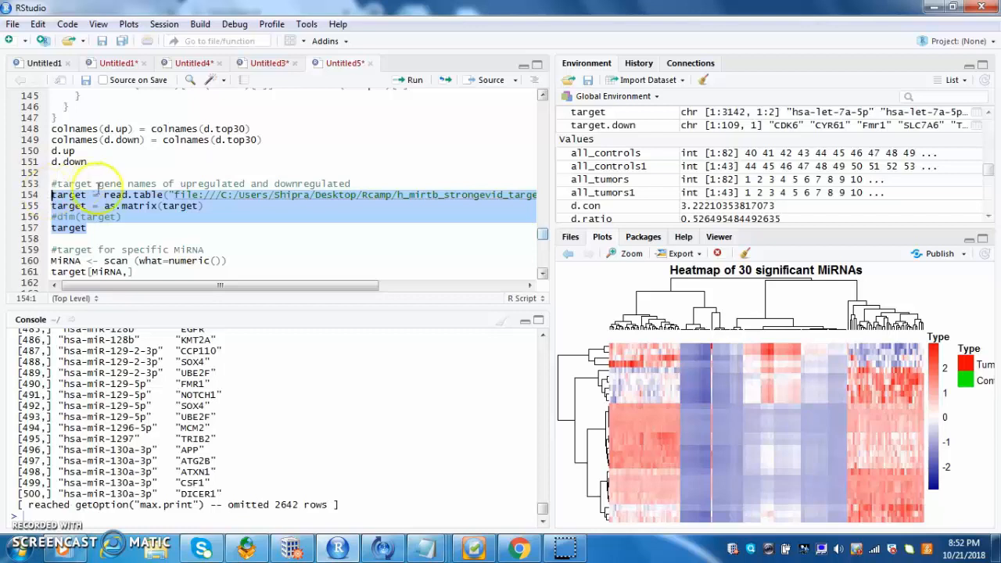
# Select the scan() lines for looking up one miRNA's targets.
pyautogui.click(193, 260)
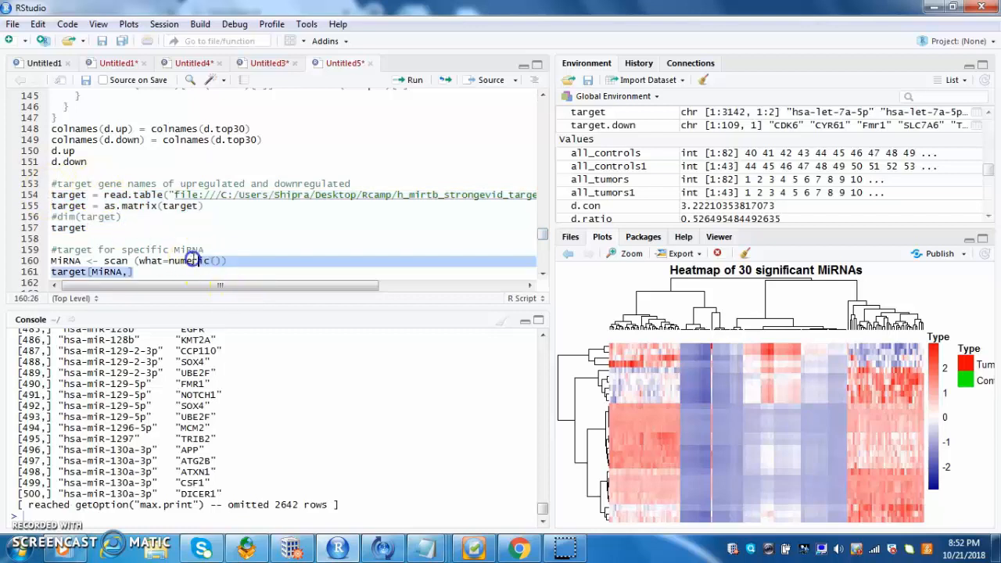